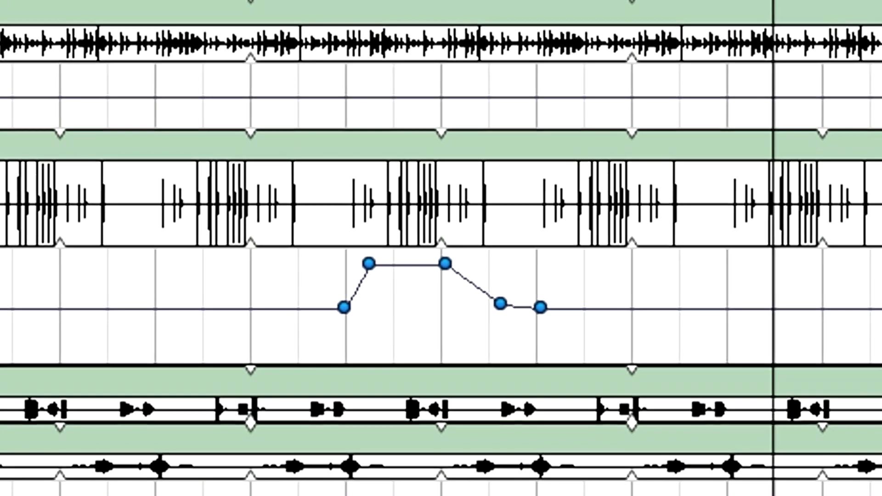
Automate Drums 1 volume as a swell, dragging points around -12.6 dB and 0 dB.
{"action": "scroll", "scroll_direction": "down", "scroll_amount": 3}
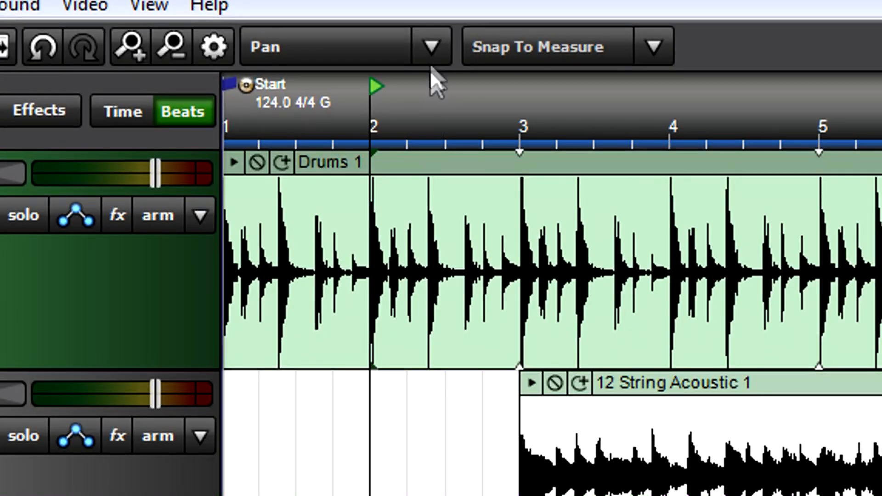
{"action": "left_click", "coordinate": [431, 46]}
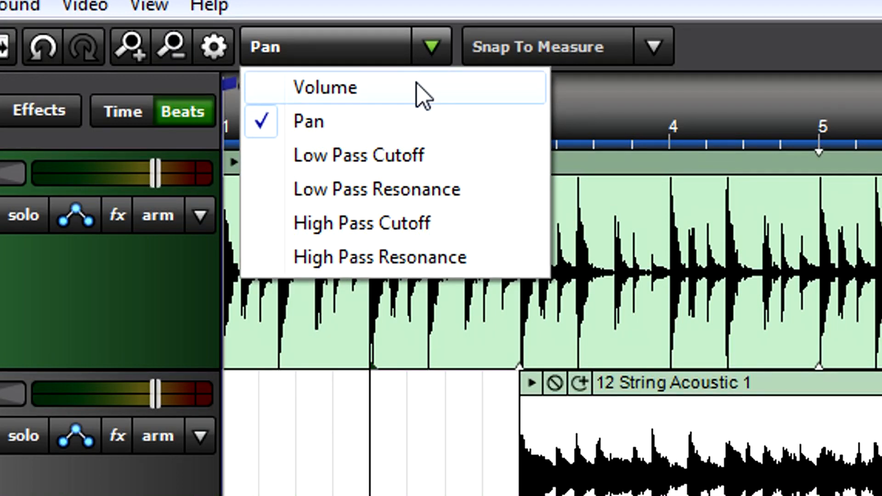
{"action": "left_click", "coordinate": [325, 87]}
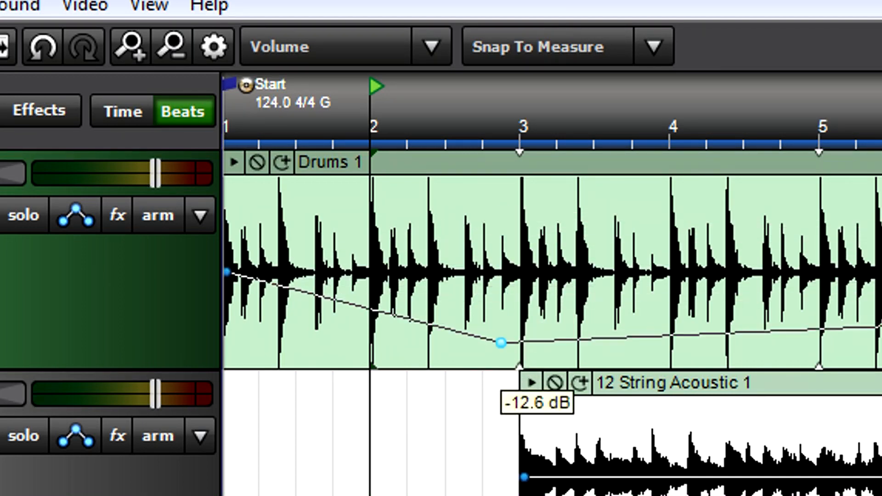
{"action": "left_click_drag", "start_coordinate": [501, 343], "coordinate": [499, 273]}
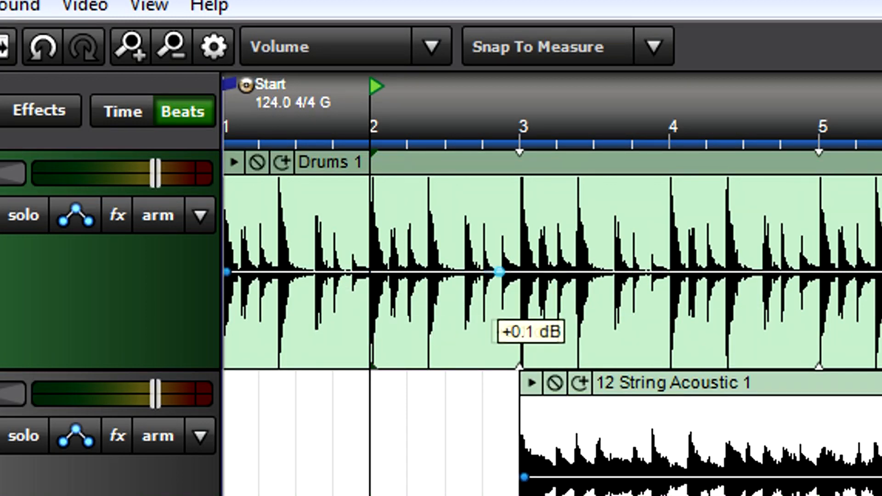
{"action": "left_click_drag", "start_coordinate": [500, 272], "coordinate": [463, 272]}
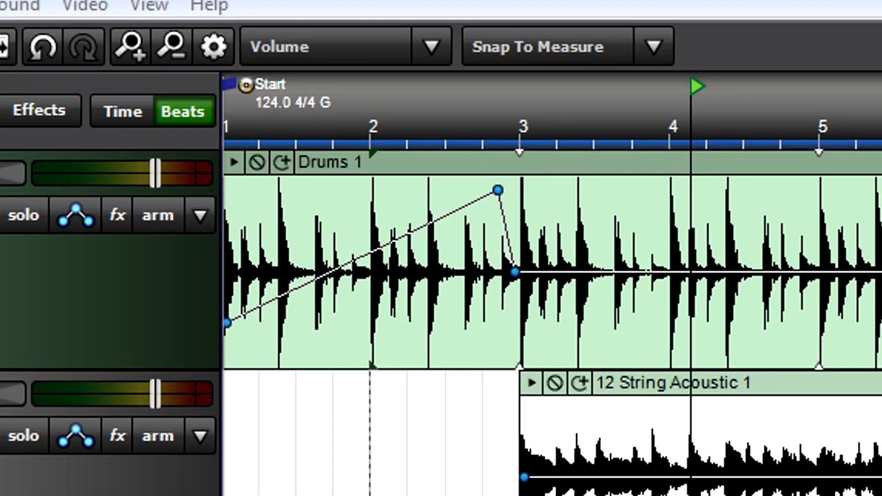
Pan Drums 1 from one extreme to the other before bar 2, centring near bar 3.
{"action": "left_click", "coordinate": [431, 46]}
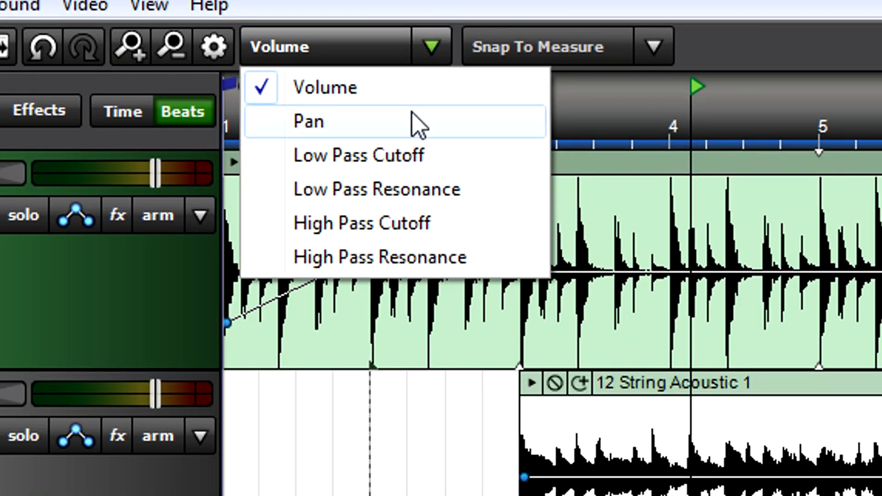
{"action": "left_click", "coordinate": [308, 122]}
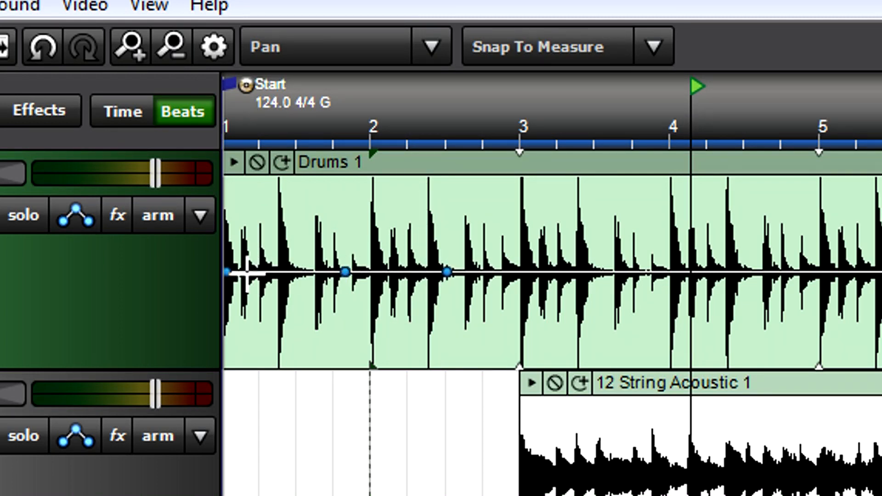
{"action": "left_click_drag", "start_coordinate": [225, 271], "coordinate": [228, 354]}
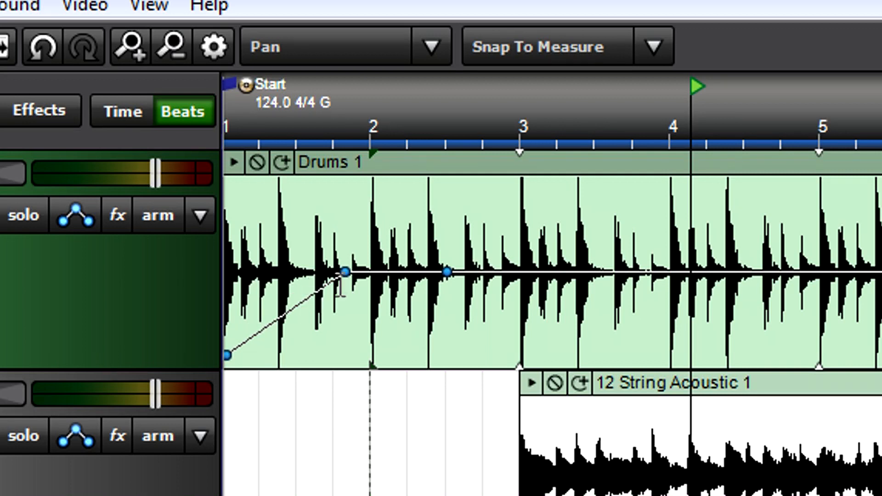
{"action": "left_click_drag", "start_coordinate": [344, 273], "coordinate": [343, 181]}
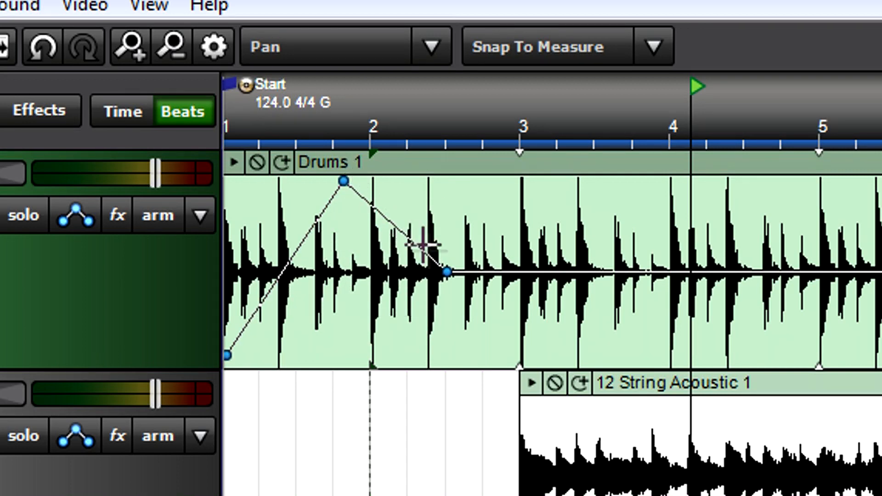
{"action": "left_click_drag", "start_coordinate": [449, 270], "coordinate": [498, 273]}
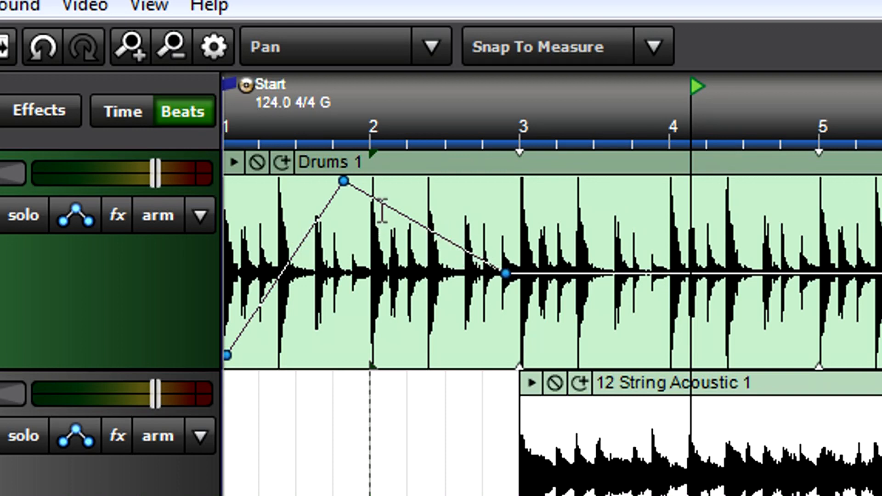
{"action": "mouse_move", "coordinate": [303, 242]}
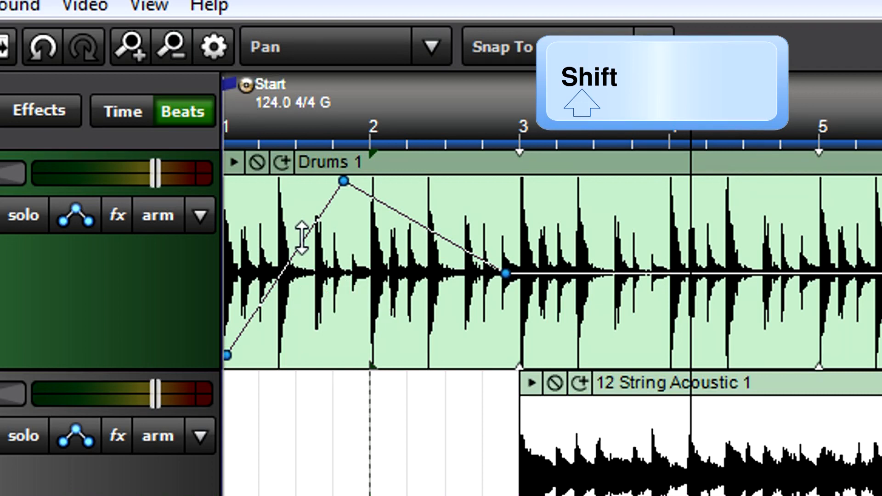
{"action": "left_click_drag", "start_coordinate": [344, 181], "coordinate": [343, 210]}
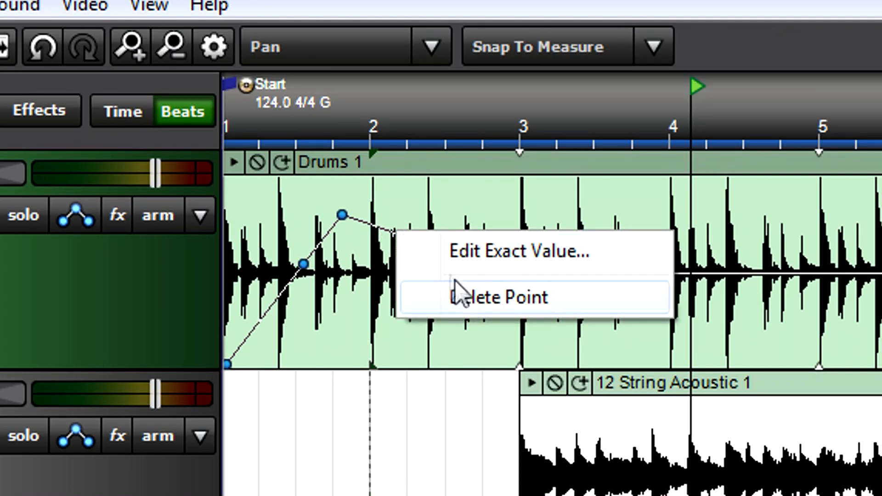
Set the Drums 1 pan peak before bar 2 to exactly 100.00.
{"action": "left_click", "coordinate": [496, 297]}
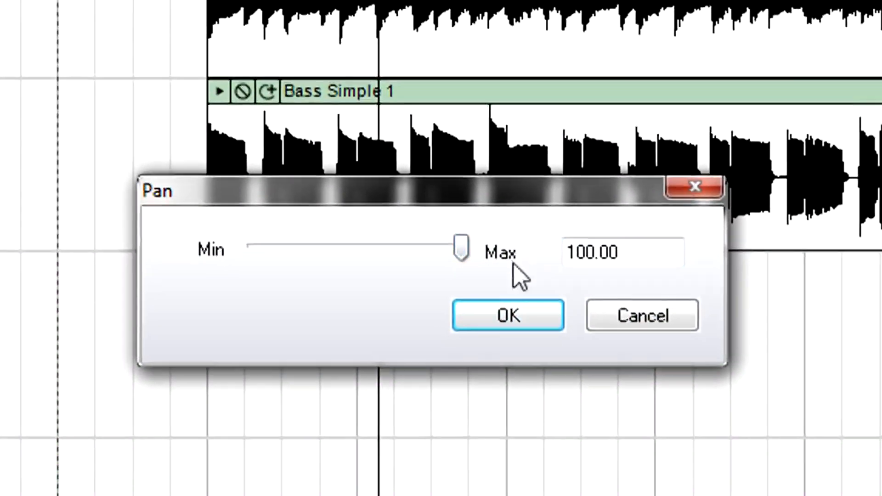
{"action": "left_click", "coordinate": [507, 315]}
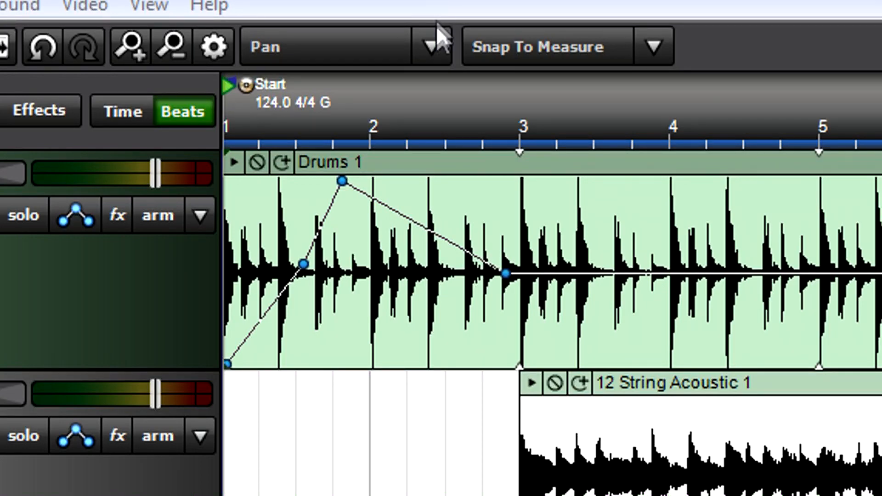
Automate Drums 1 Low Pass Cutoff rising to bar 3, then adjust Low Pass Resonance.
{"action": "left_click", "coordinate": [435, 46]}
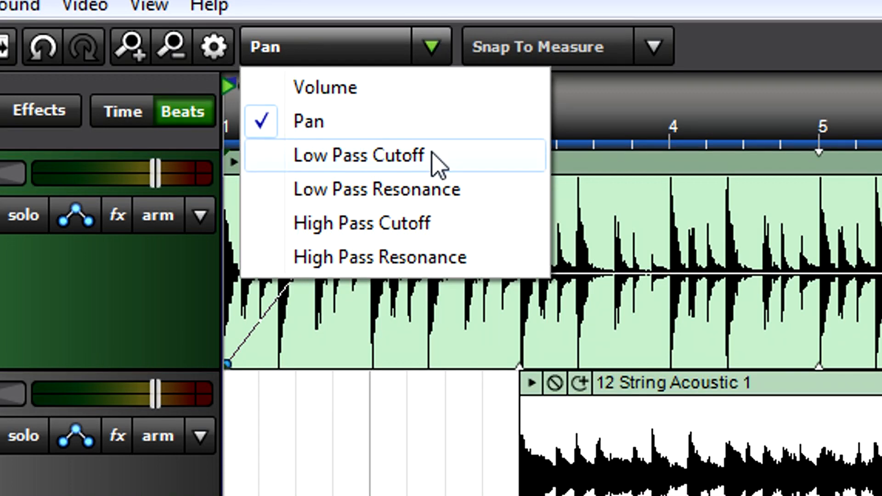
{"action": "left_click", "coordinate": [359, 156]}
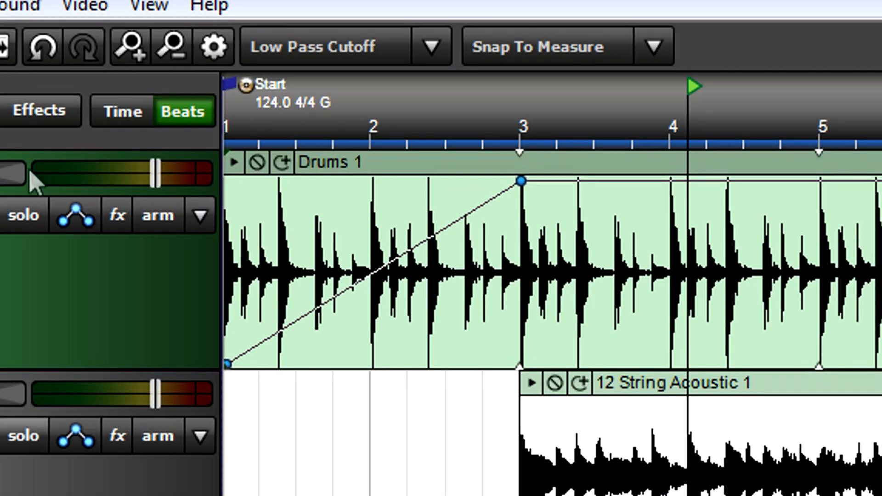
{"action": "left_click", "coordinate": [432, 46]}
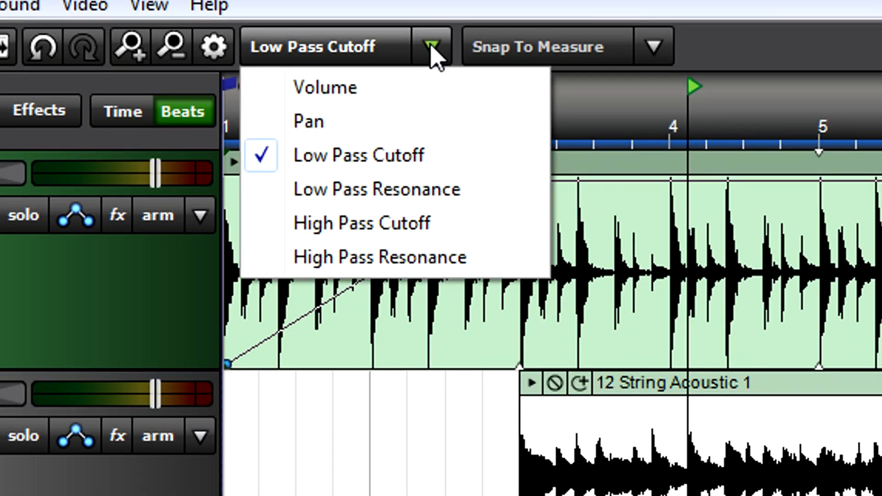
{"action": "left_click", "coordinate": [376, 189]}
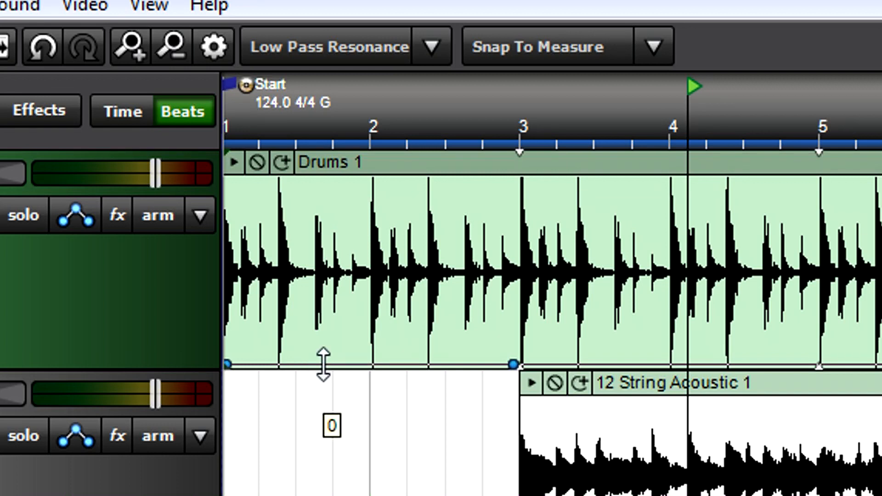
{"action": "left_click_drag", "start_coordinate": [512, 181], "coordinate": [516, 242]}
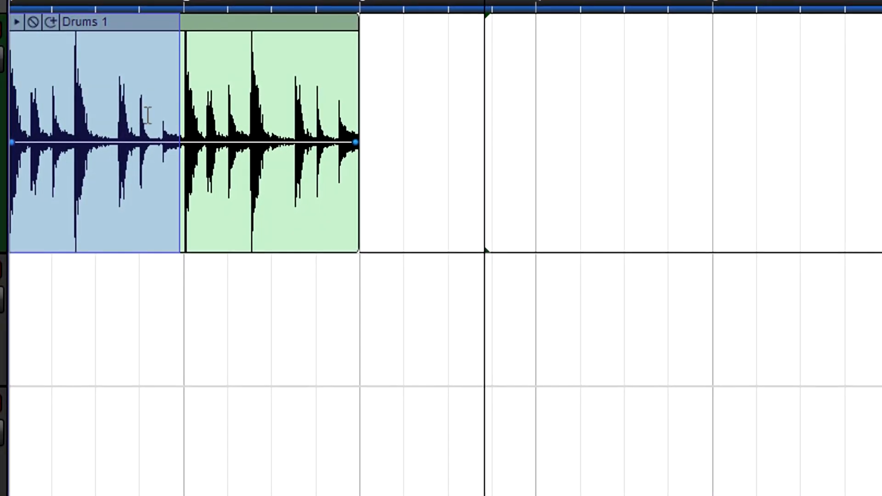
Apply a curved fade-in to the first part of the split Drums 1 clip.
{"action": "right_click", "coordinate": [208, 112]}
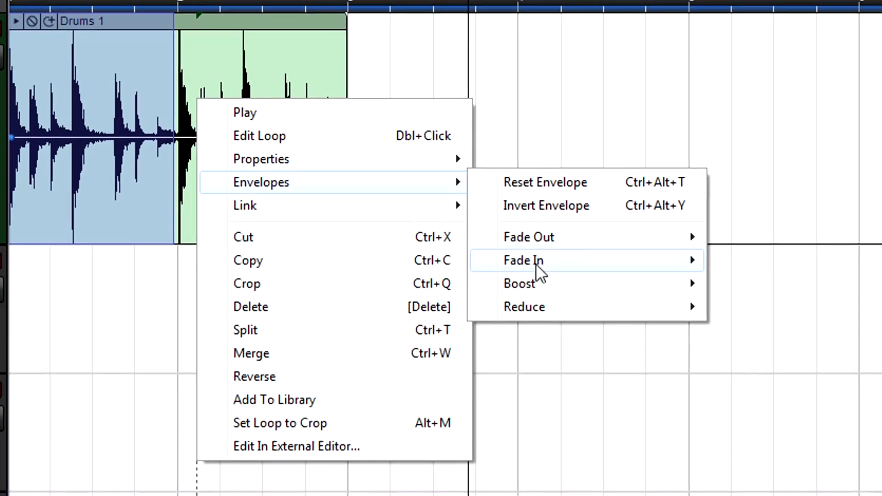
{"action": "left_click", "coordinate": [522, 260]}
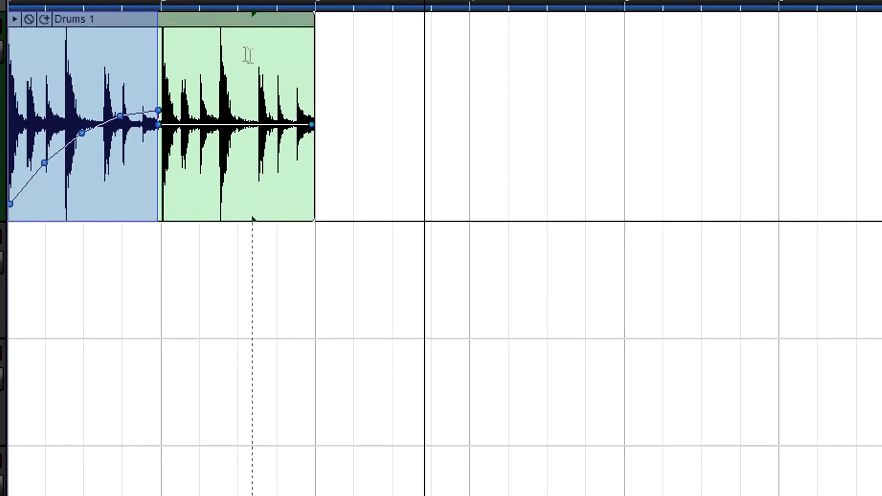
{"action": "right_click", "coordinate": [248, 55]}
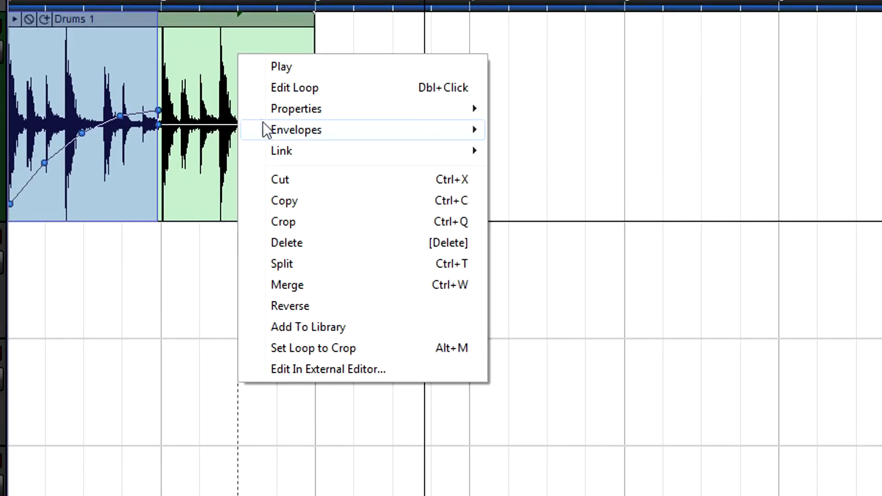
{"action": "mouse_move", "coordinate": [296, 130]}
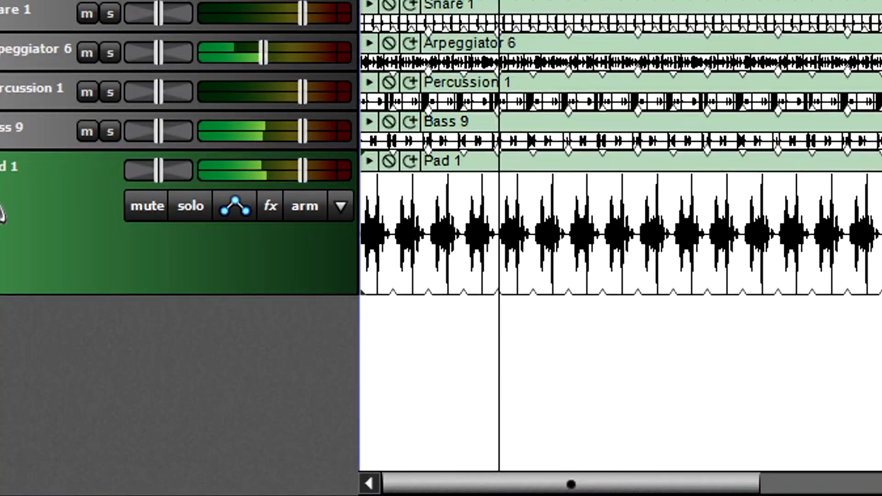
{"action": "mouse_move", "coordinate": [233, 205]}
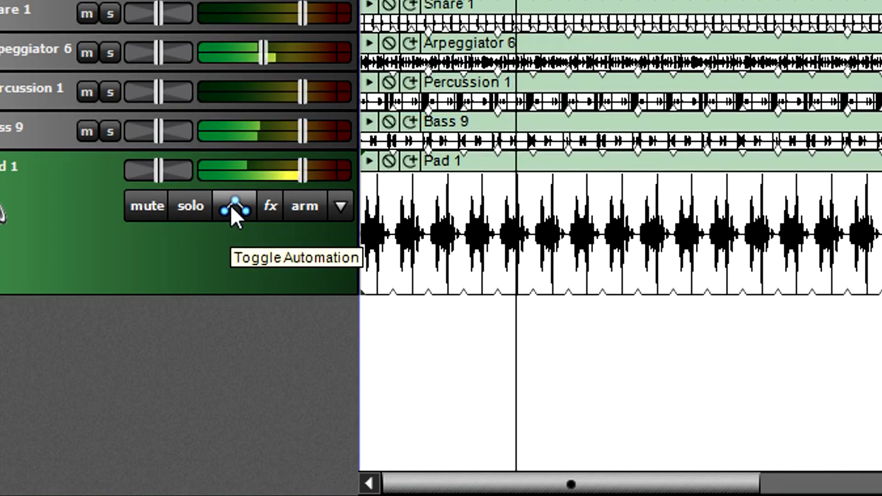
Drag Pad 1's track volume envelope down to silence and back up.
{"action": "left_click", "coordinate": [236, 206]}
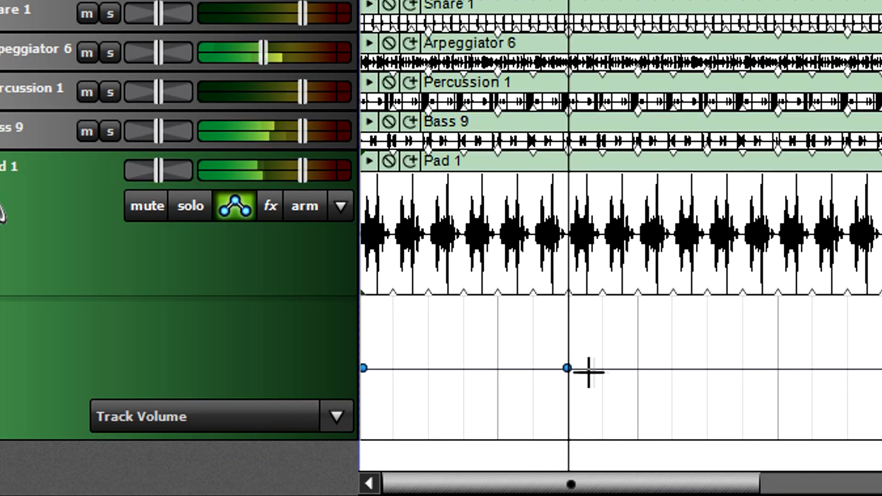
{"action": "left_click_drag", "start_coordinate": [565, 369], "coordinate": [602, 435]}
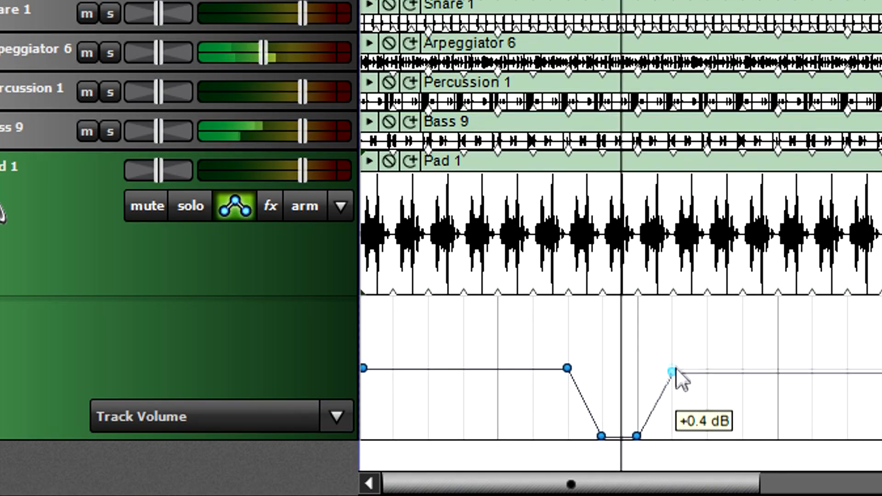
{"action": "left_click_drag", "start_coordinate": [667, 370], "coordinate": [672, 363]}
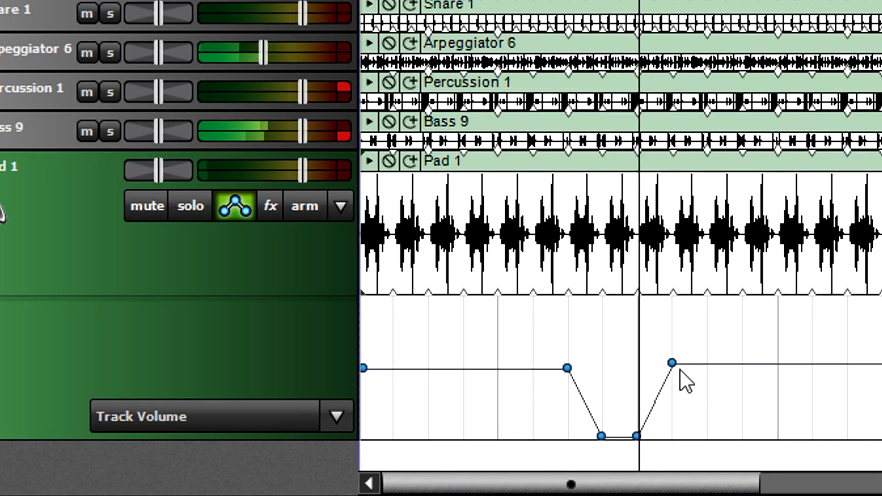
{"action": "left_click", "coordinate": [630, 26]}
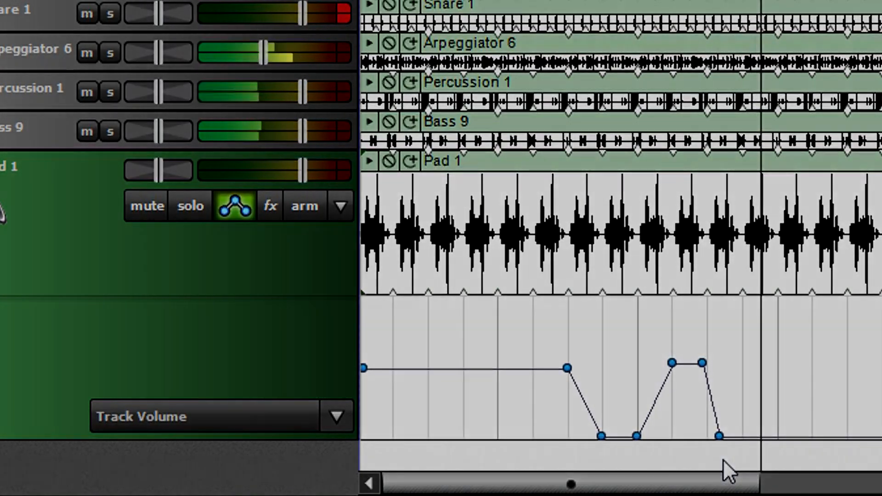
{"action": "scroll", "scroll_direction": "down", "scroll_amount": 3}
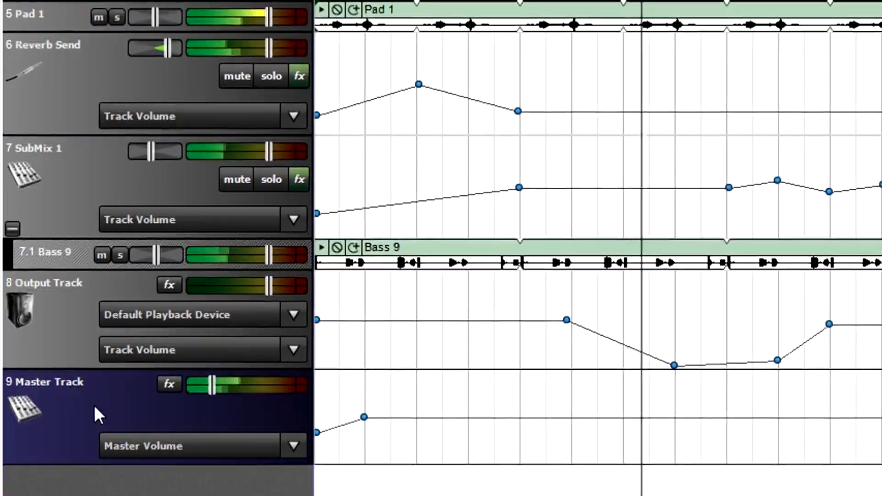
Switch Reverb Send automation to Track Pan with a point at 7% Left.
{"action": "scroll", "scroll_direction": "down", "scroll_amount": 3}
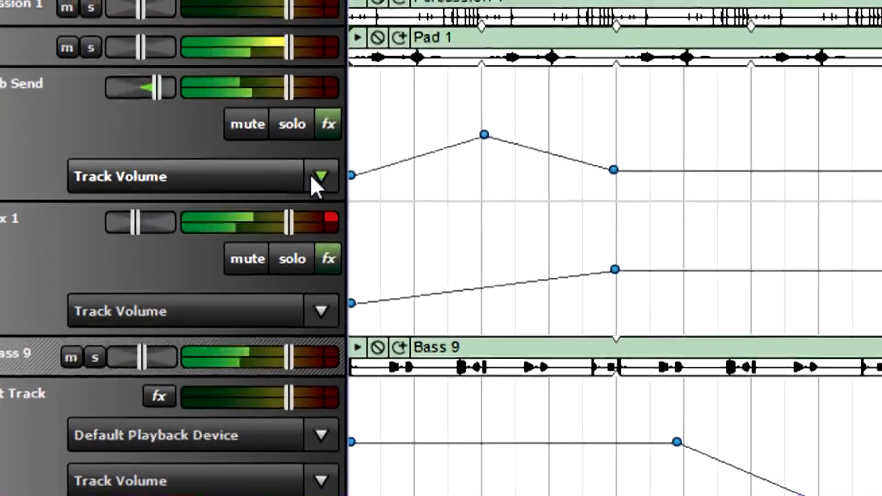
{"action": "left_click", "coordinate": [321, 176]}
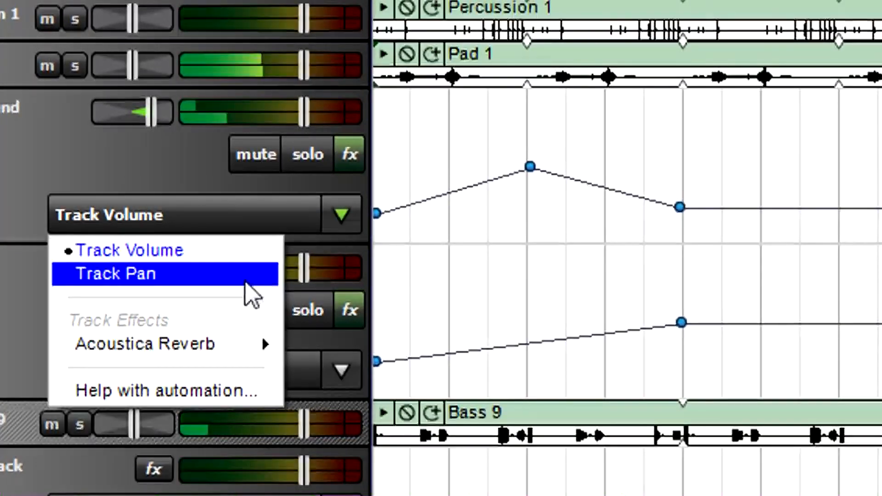
{"action": "left_click", "coordinate": [116, 274]}
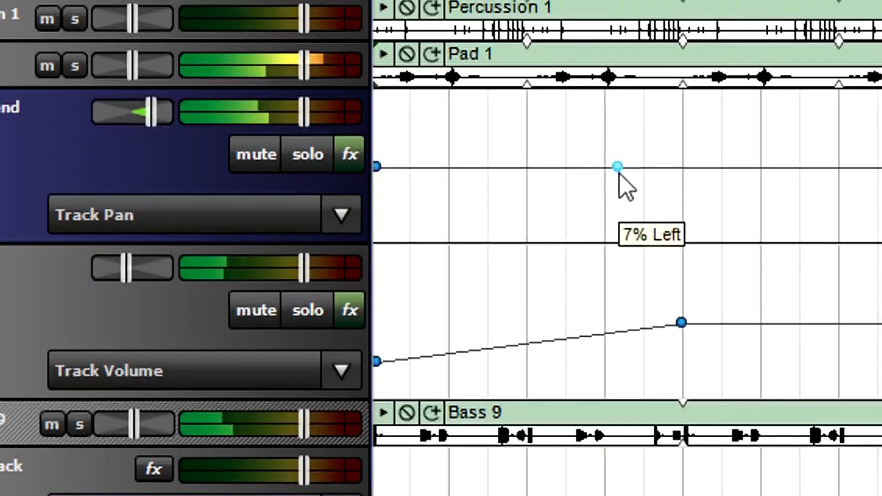
{"action": "left_click_drag", "start_coordinate": [619, 166], "coordinate": [695, 210]}
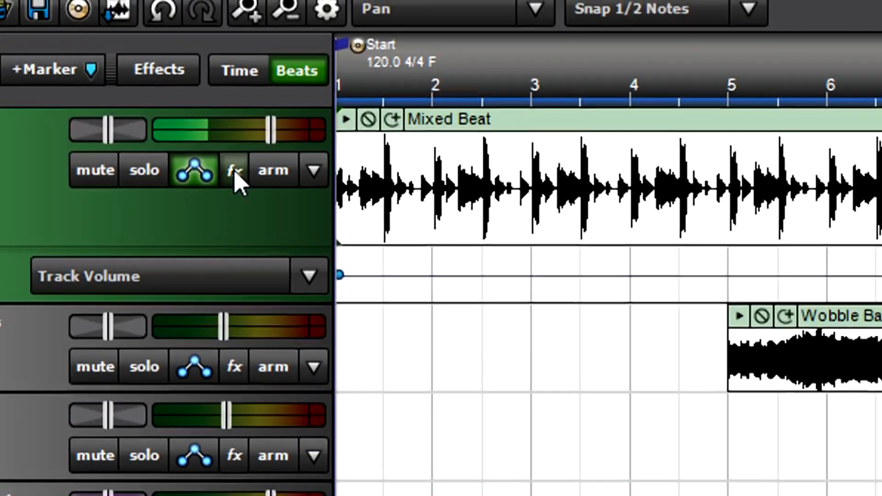
Add the Acoustica Delay effect to the Mixed Beat track.
{"action": "left_click", "coordinate": [233, 170]}
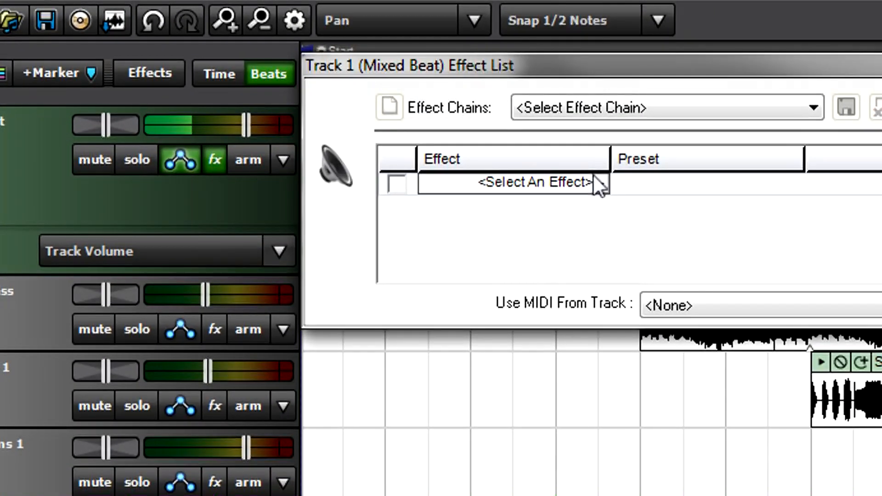
{"action": "left_click", "coordinate": [534, 183]}
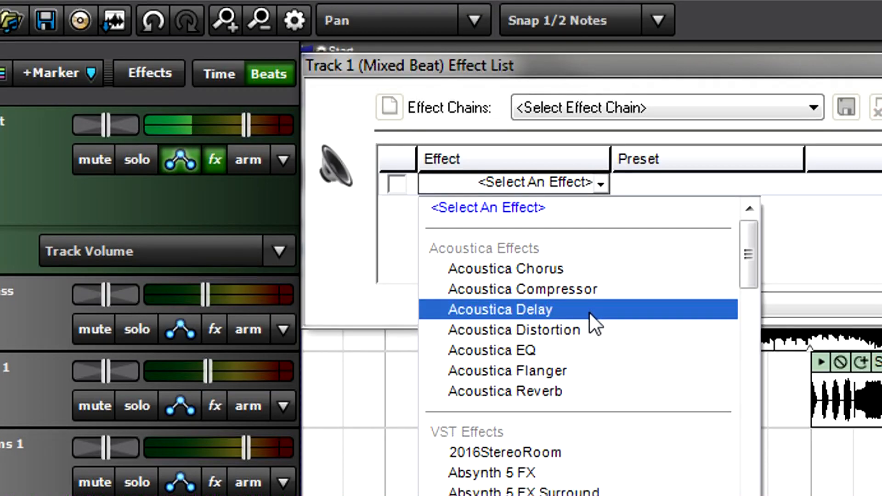
{"action": "left_click", "coordinate": [501, 309]}
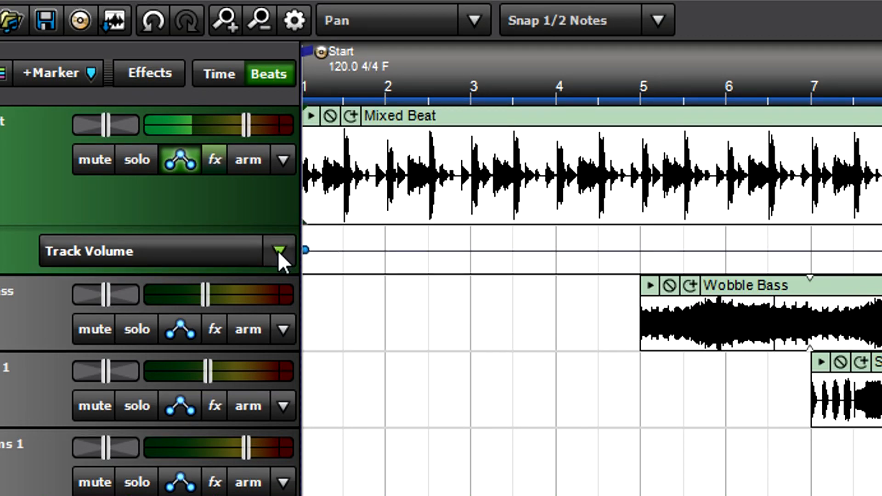
Automate Acoustica Delay Feedback on Mixed Beat, rising to bar 5 then falling.
{"action": "left_click", "coordinate": [281, 251]}
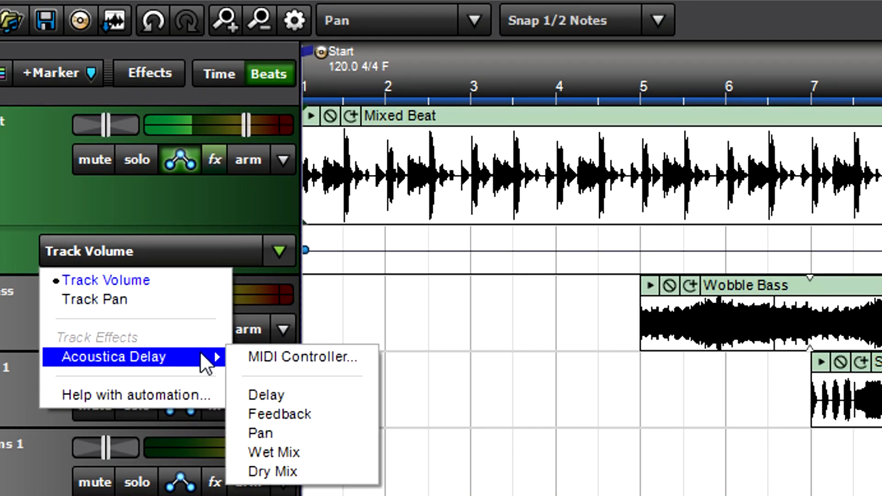
{"action": "left_click", "coordinate": [266, 413]}
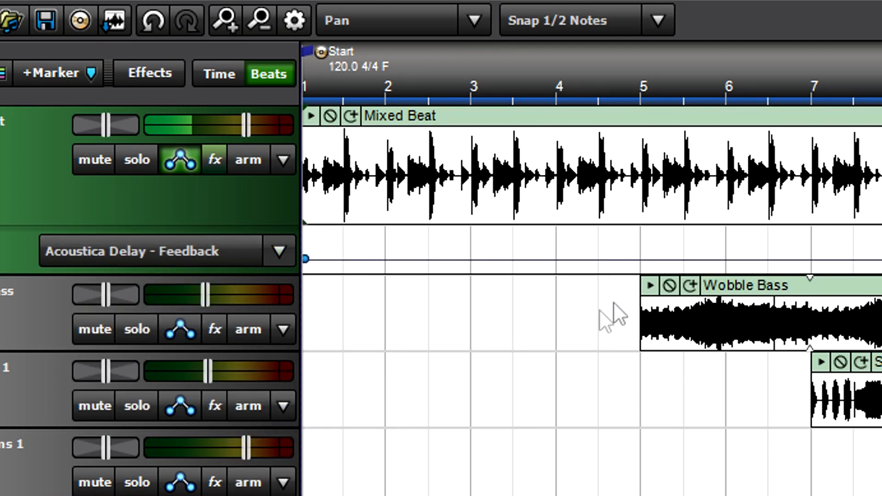
{"action": "left_click_drag", "start_coordinate": [306, 260], "coordinate": [638, 229]}
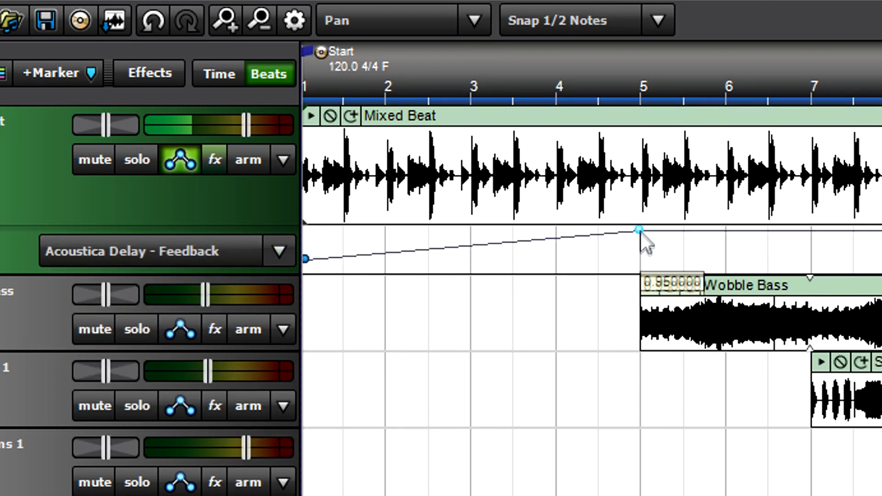
{"action": "left_click_drag", "start_coordinate": [639, 229], "coordinate": [683, 248]}
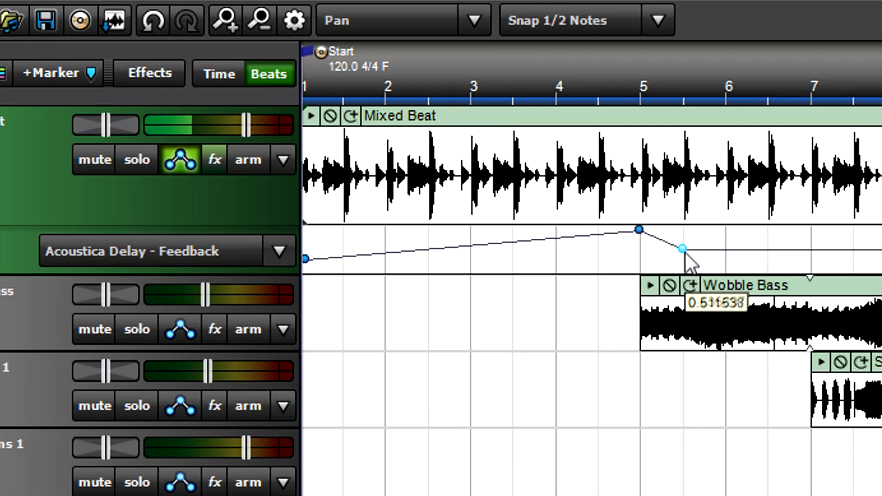
Automate the delay's Wet Mix with a point raised toward bar 5.
{"action": "left_click", "coordinate": [279, 251]}
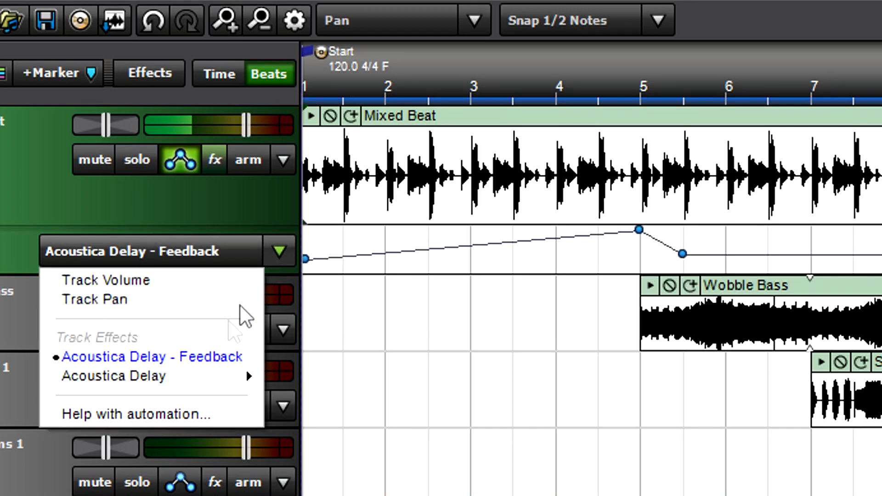
{"action": "mouse_move", "coordinate": [113, 376]}
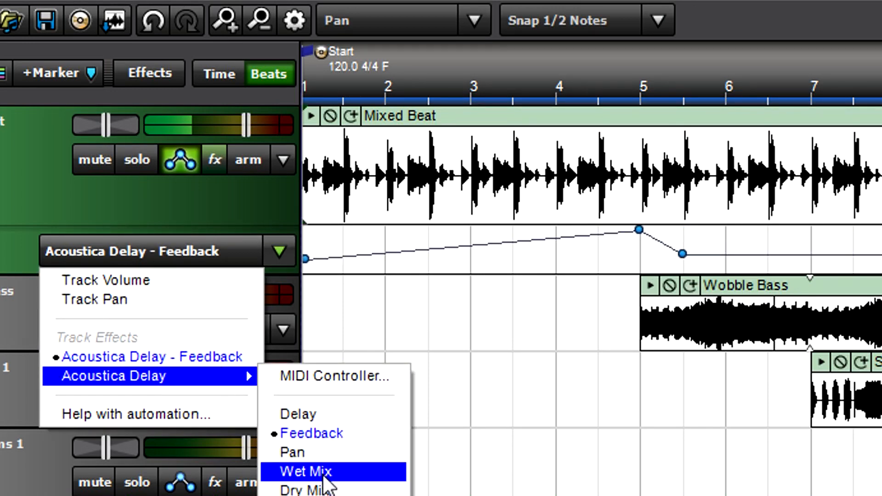
{"action": "left_click", "coordinate": [306, 471]}
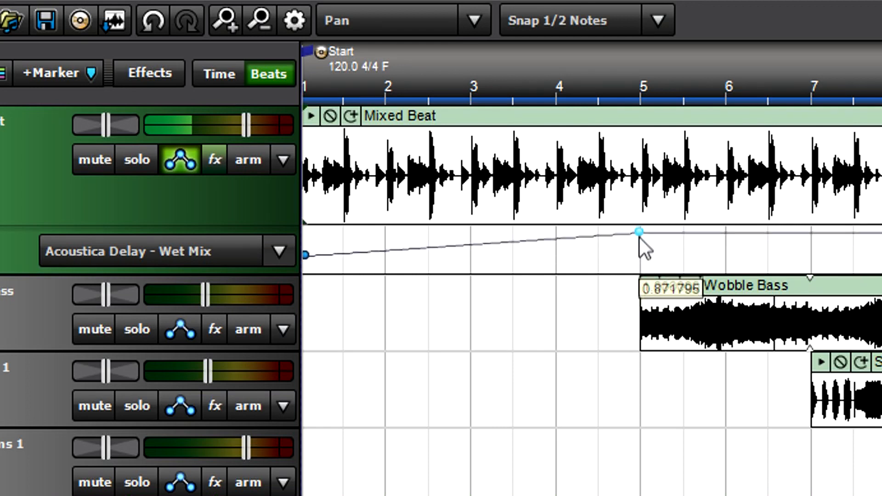
{"action": "left_click_drag", "start_coordinate": [637, 232], "coordinate": [682, 248]}
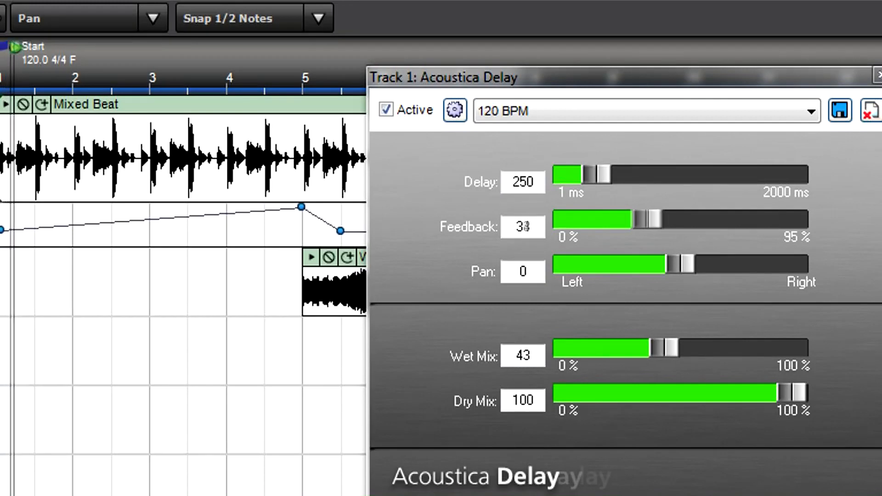
Drag a Mixed Beat automation point horizontally around bar 5.
{"action": "left_click_drag", "start_coordinate": [636, 219], "coordinate": [684, 220]}
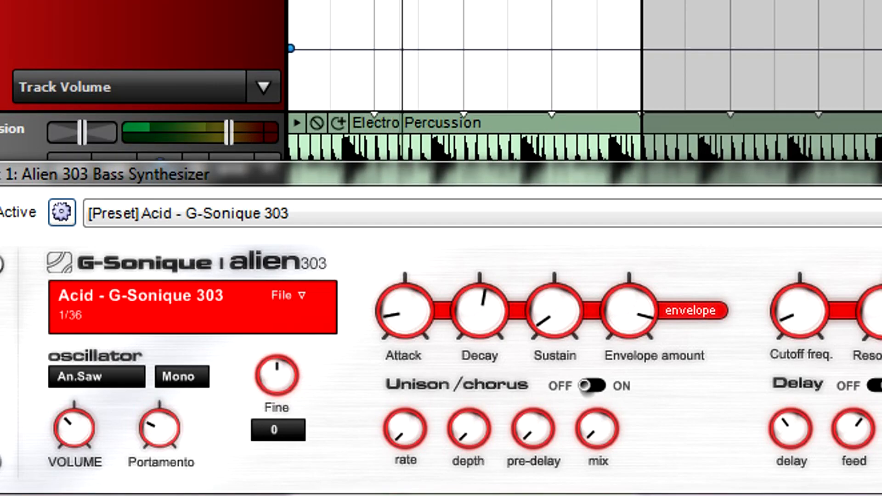
Pick an Alien 303 synth parameter in the automation lane and drag in a zigzag point curve.
{"action": "left_click", "coordinate": [263, 86]}
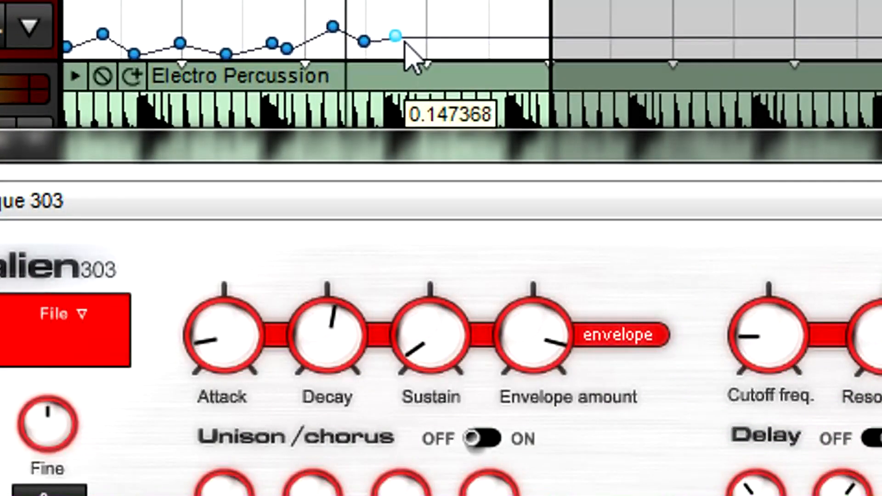
{"action": "left_click_drag", "start_coordinate": [394, 35], "coordinate": [454, 44]}
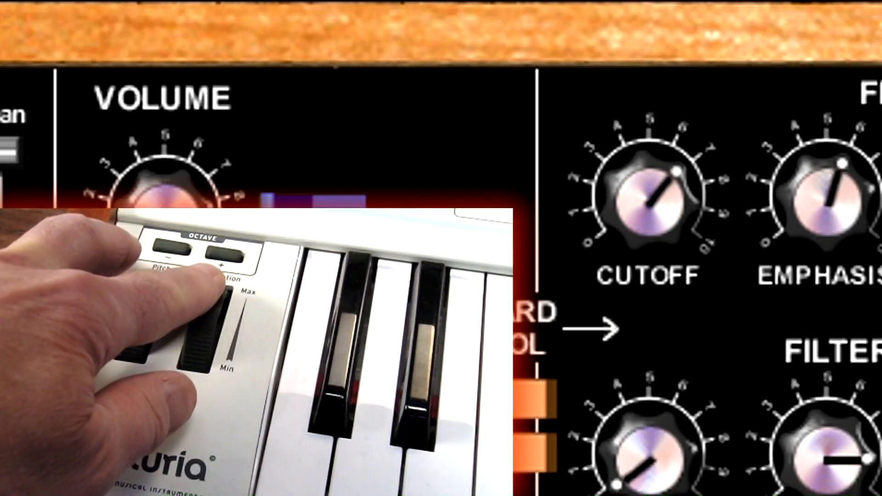
Sweep the Alien 303 CUTOFF knob upward via the keyboard's modulation wheel.
{"action": "left_click_drag", "start_coordinate": [661, 186], "coordinate": [647, 163]}
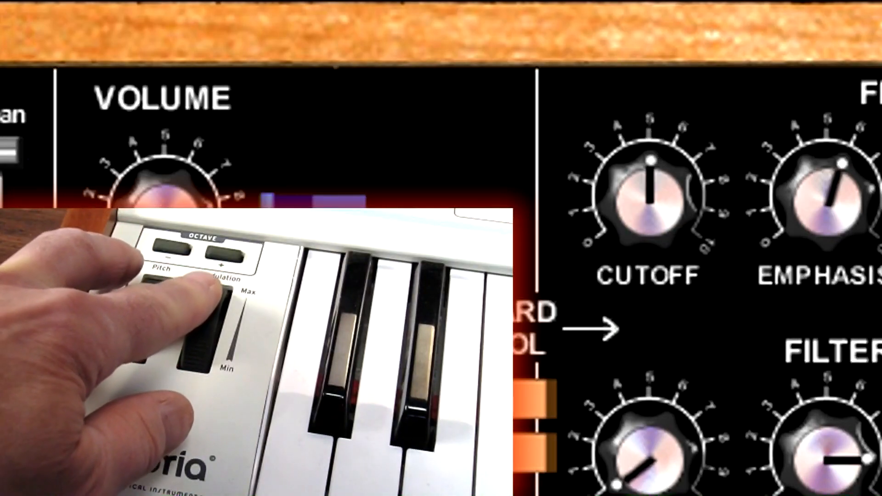